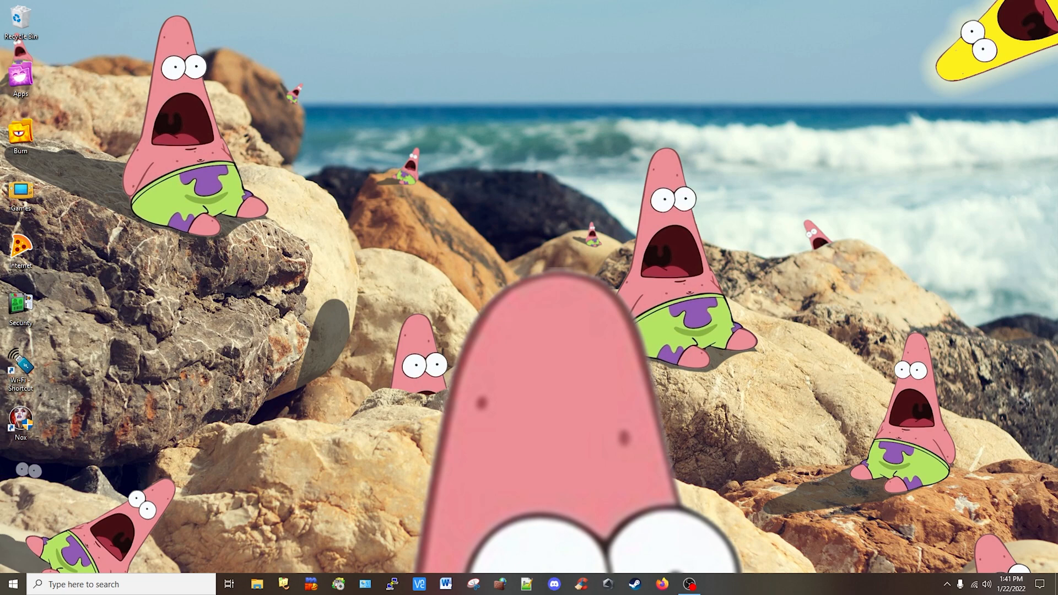
Launch the portable OBS Studio from the taskbar, opening the GAME scene
left_click(716, 584)
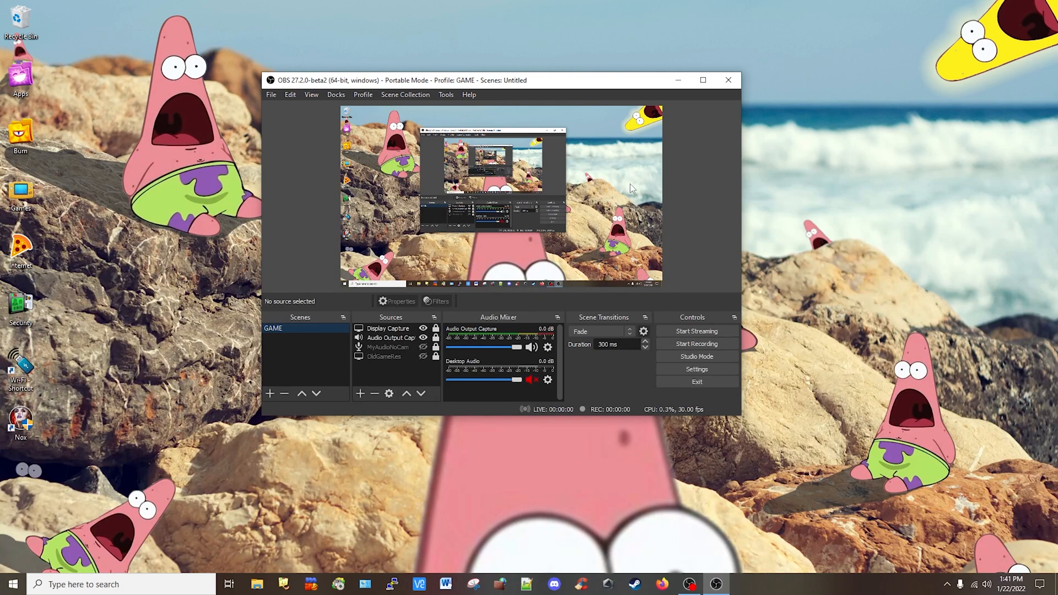
mouse_move(489, 58)
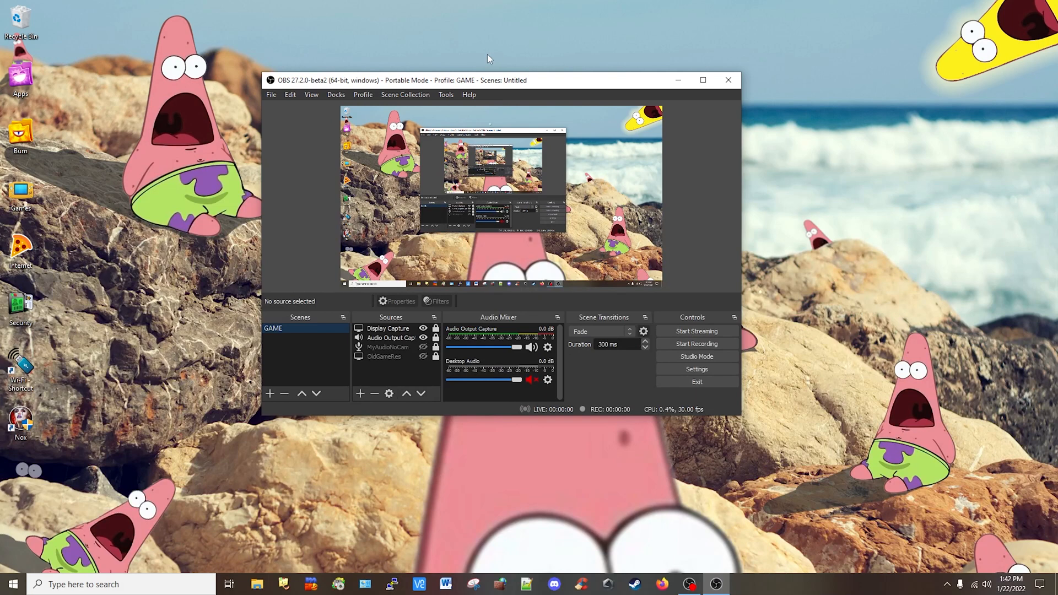
mouse_move(300, 84)
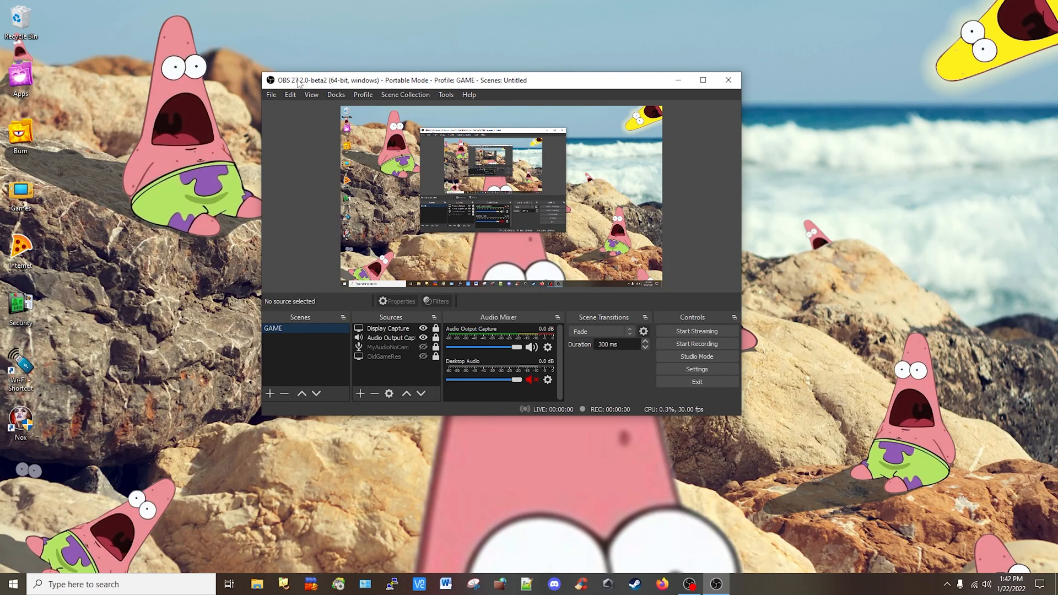
left_click(271, 94)
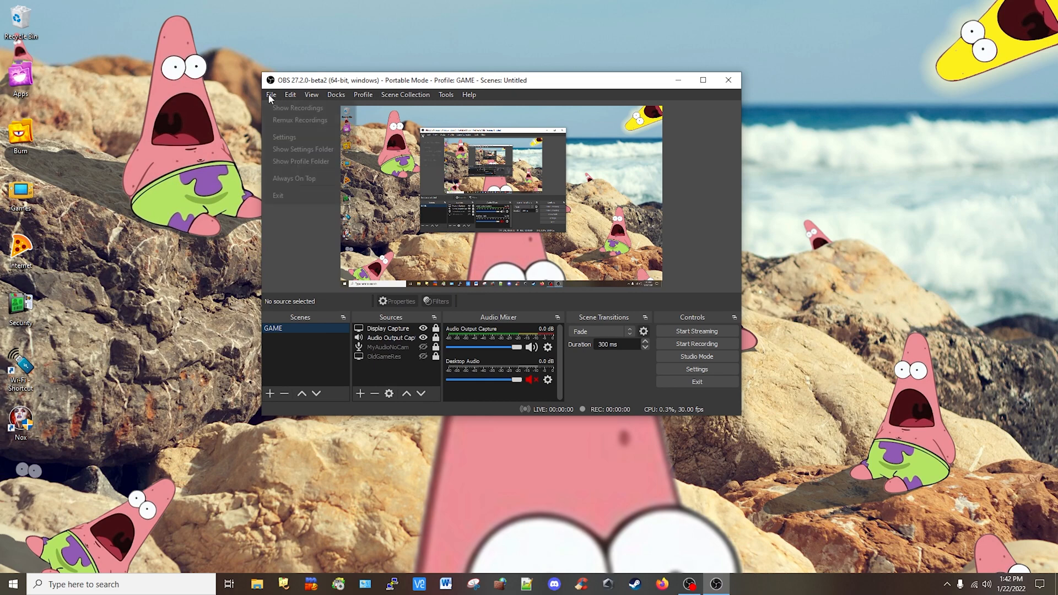
left_click(284, 137)
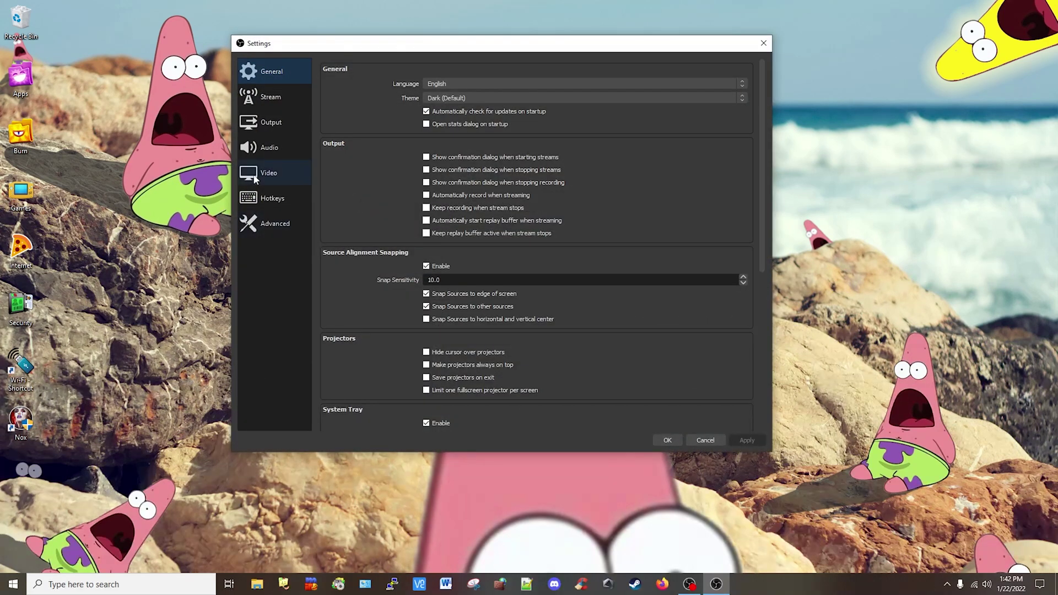
left_click(268, 173)
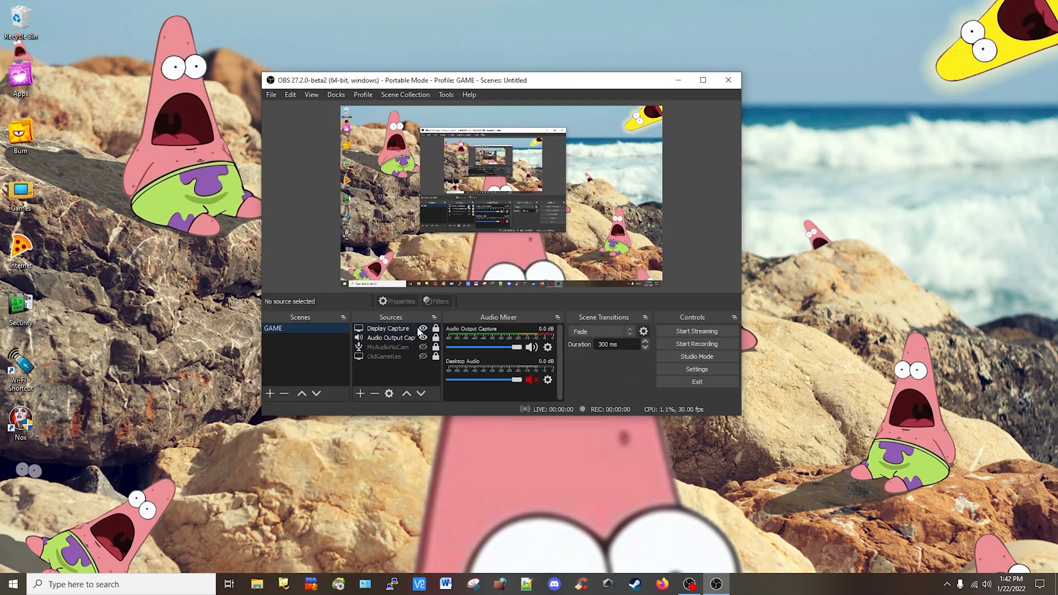
mouse_move(697, 343)
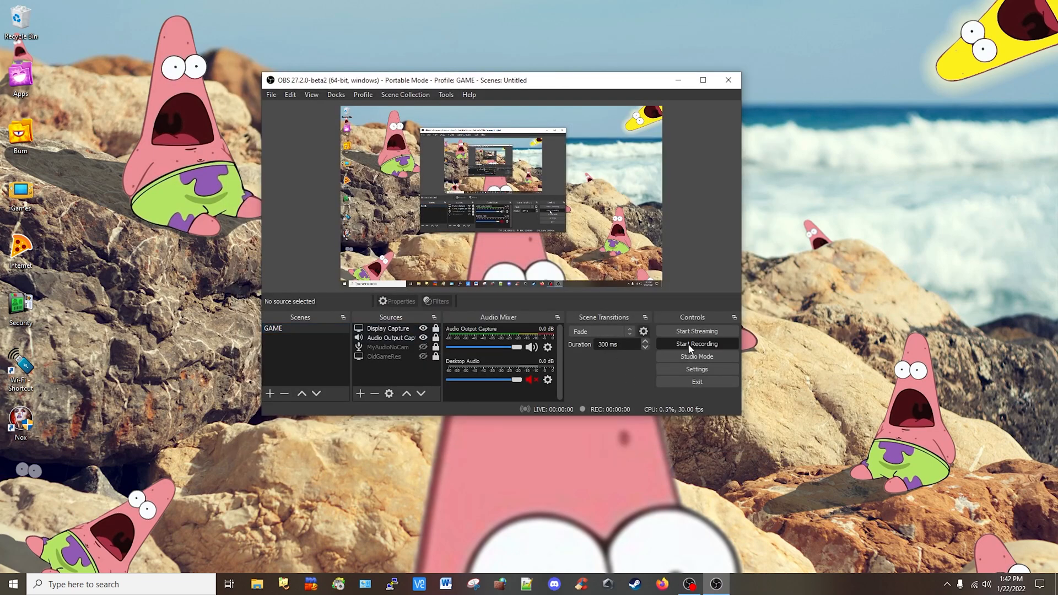
Record the GAME scene's desktop capture for about 30 seconds, then stop
left_click(696, 343)
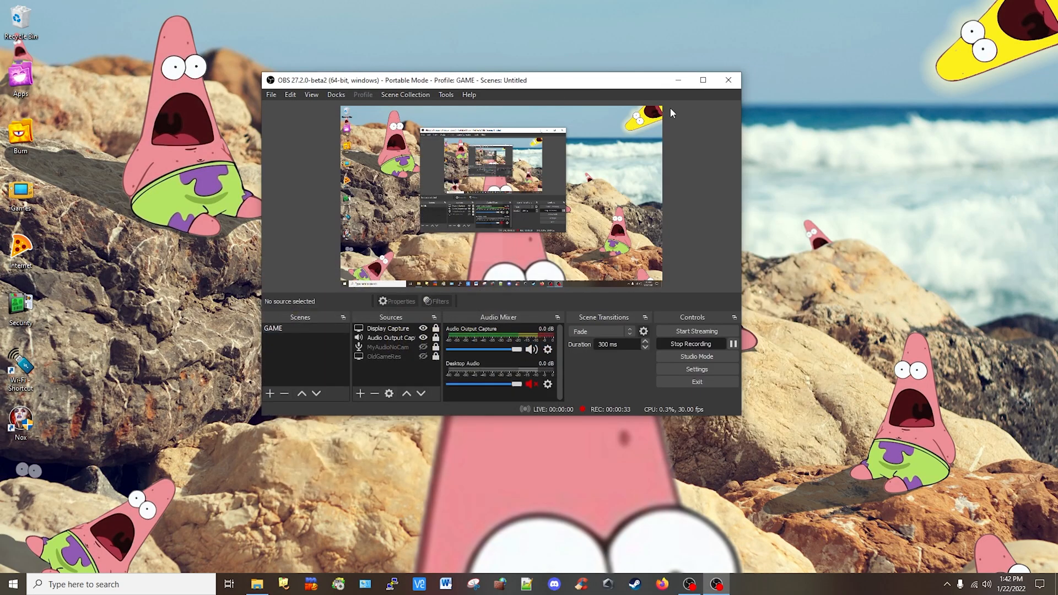
left_click(696, 343)
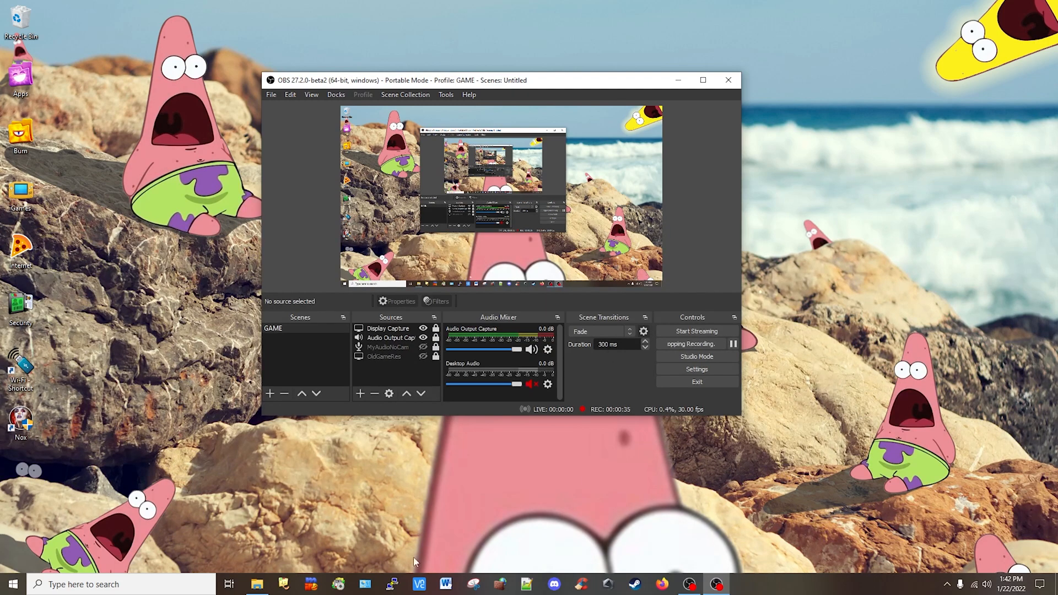
left_click(256, 584)
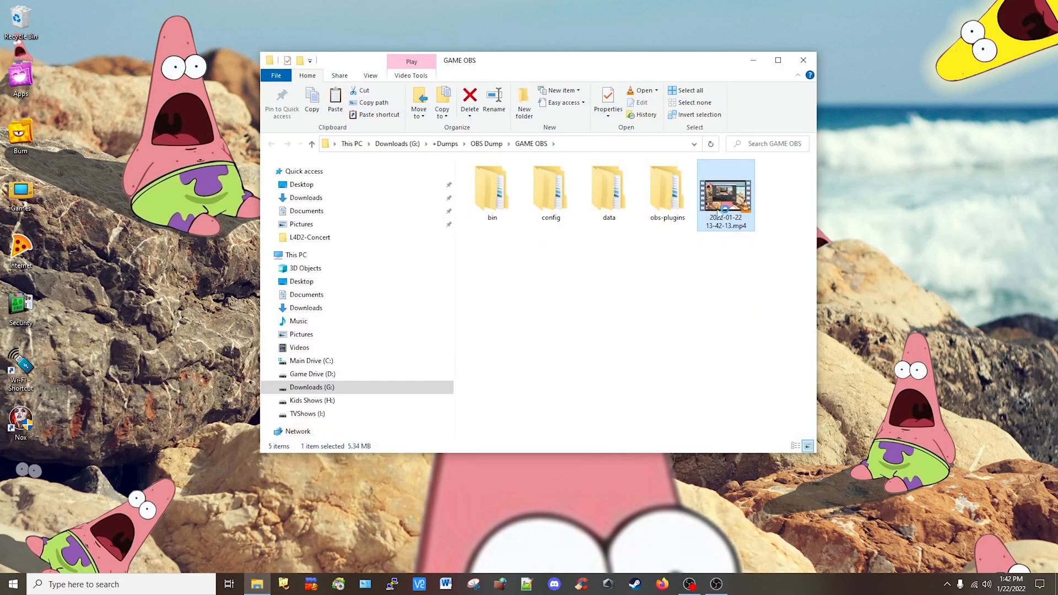
double_click(727, 194)
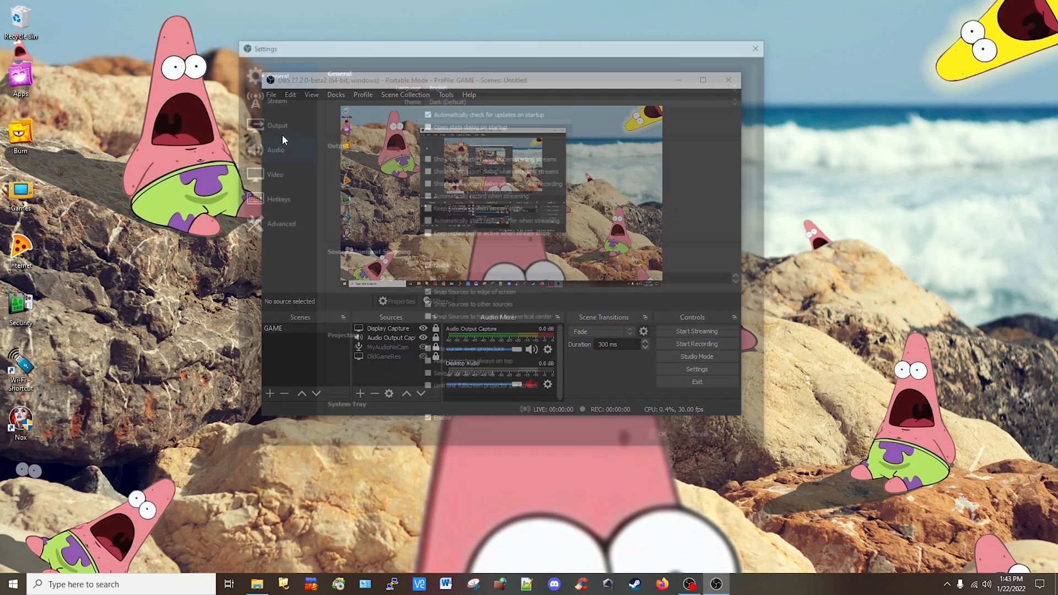
Set the Video base canvas resolution to 1024x768 and confirm with OK
left_click(268, 172)
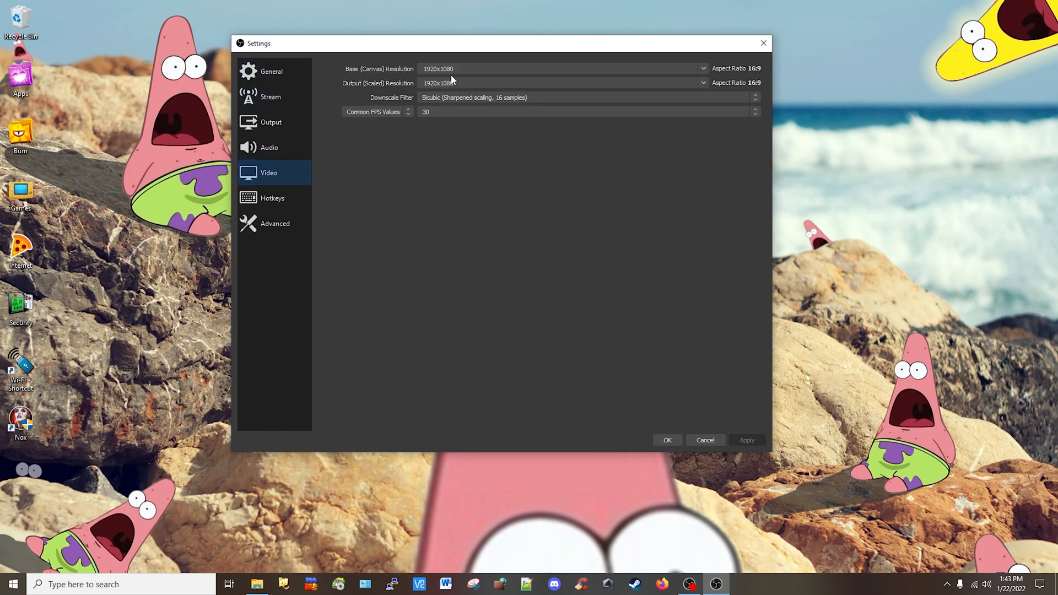
left_click(702, 82)
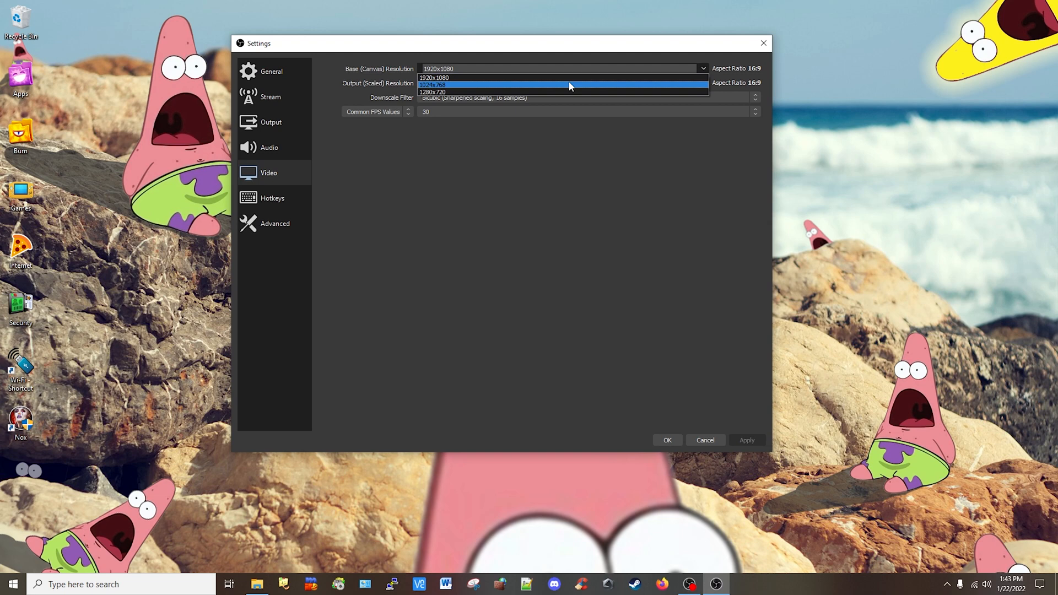
left_click(445, 85)
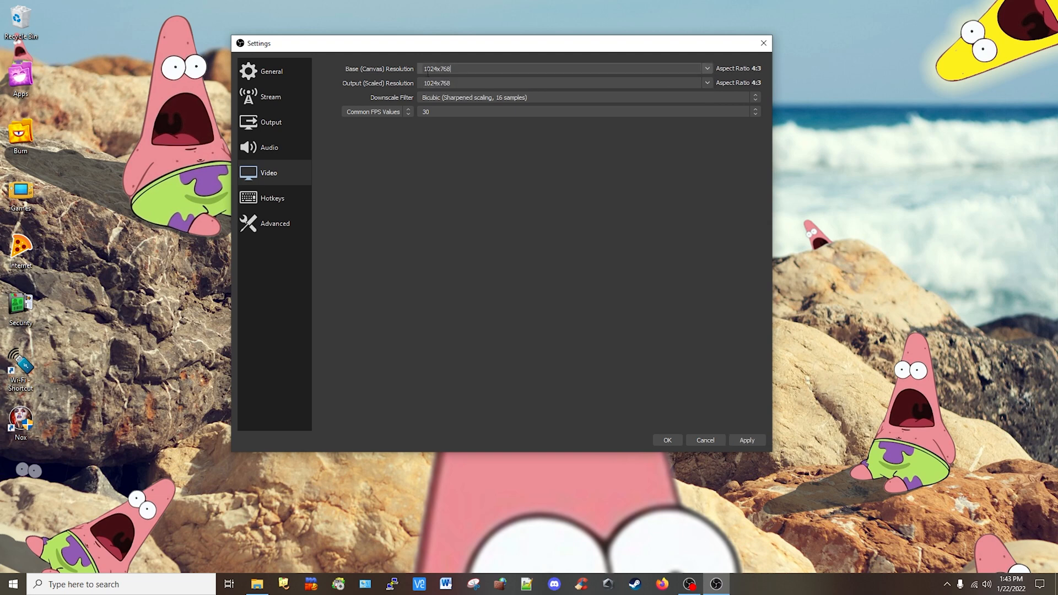
mouse_move(676, 439)
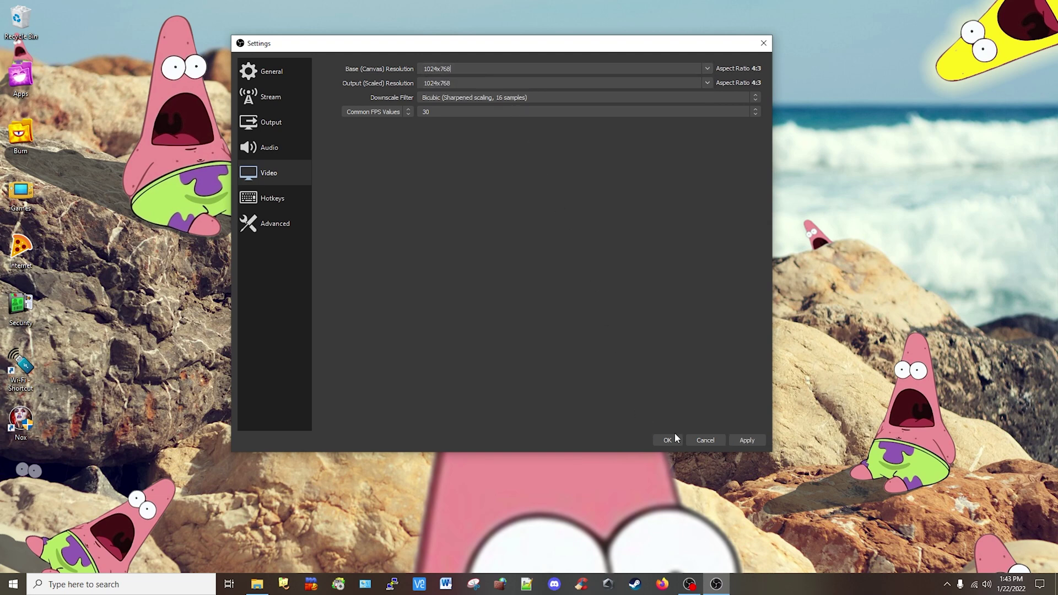
left_click(666, 440)
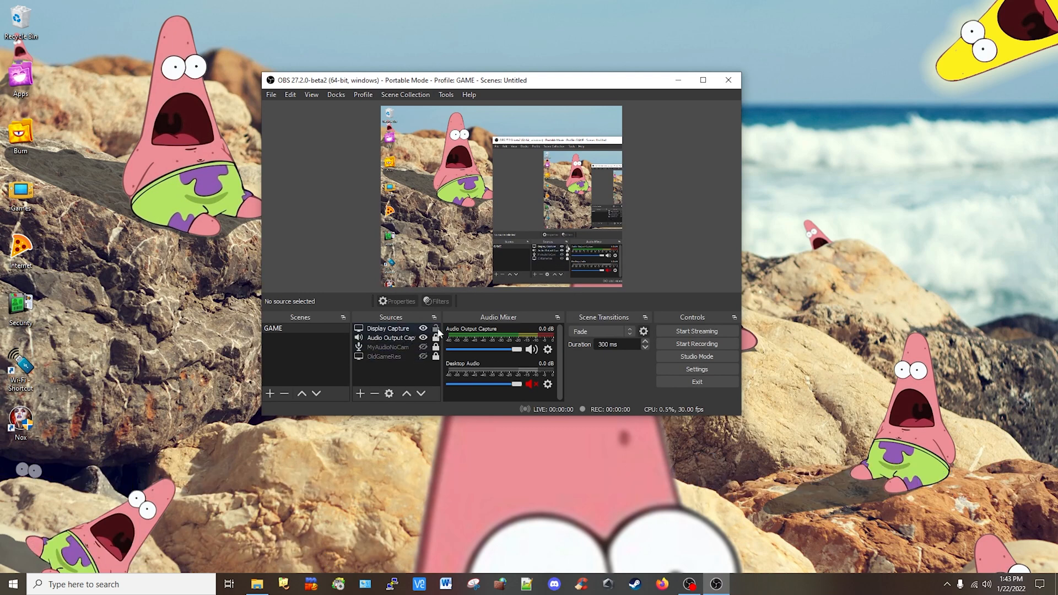
Apply Transform > Fit to screen to the display capture, then deselect it
left_click(388, 328)
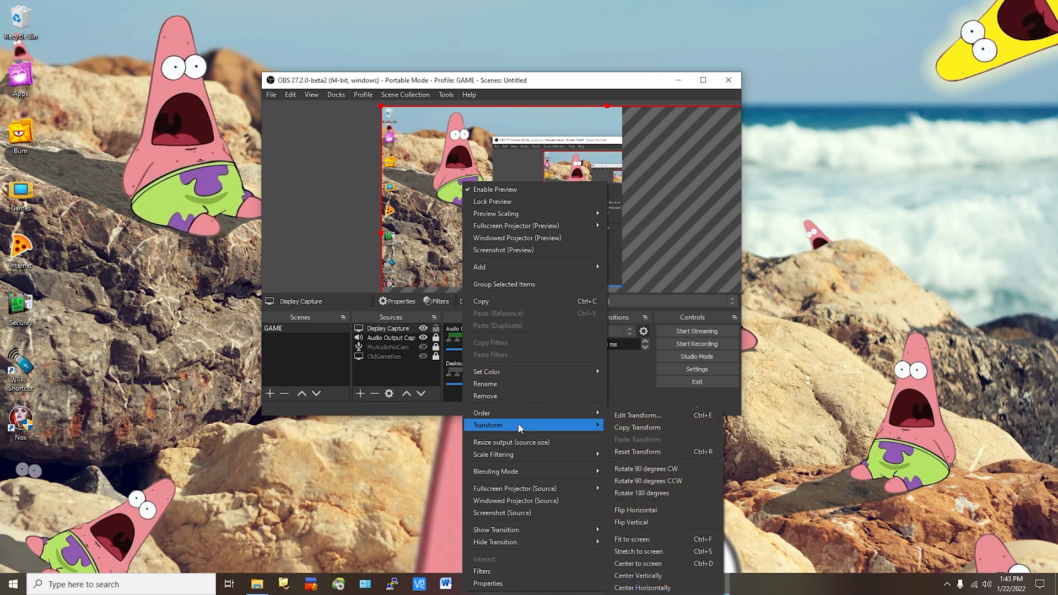
mouse_move(662, 522)
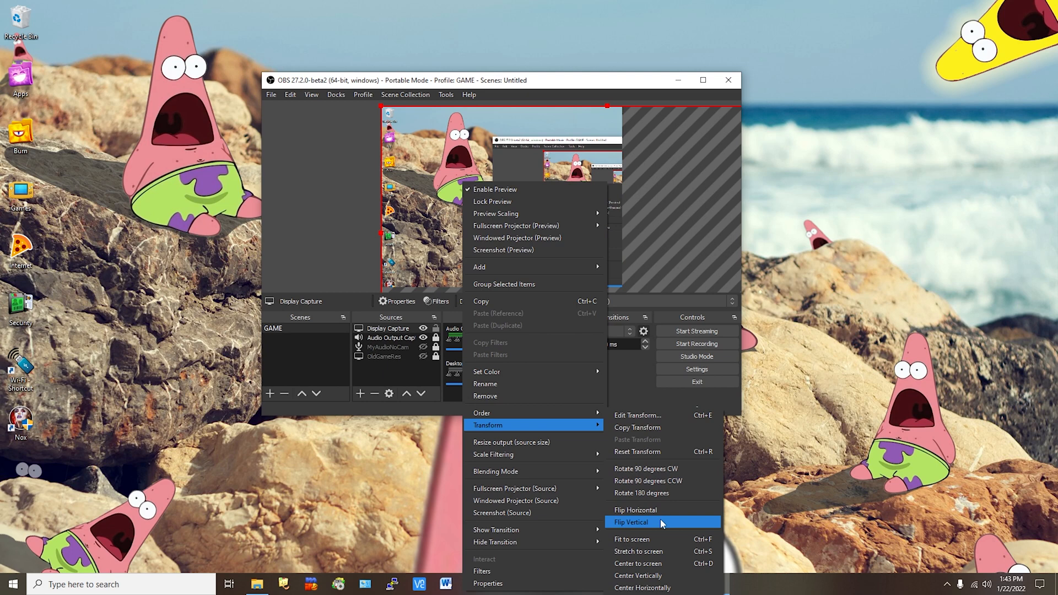
left_click(631, 521)
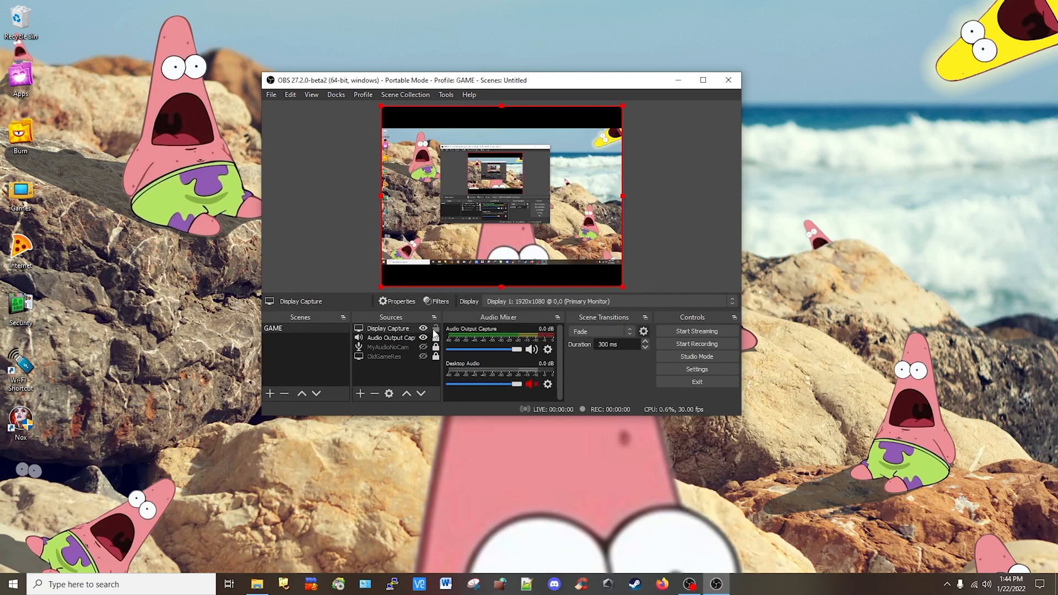
left_click(456, 269)
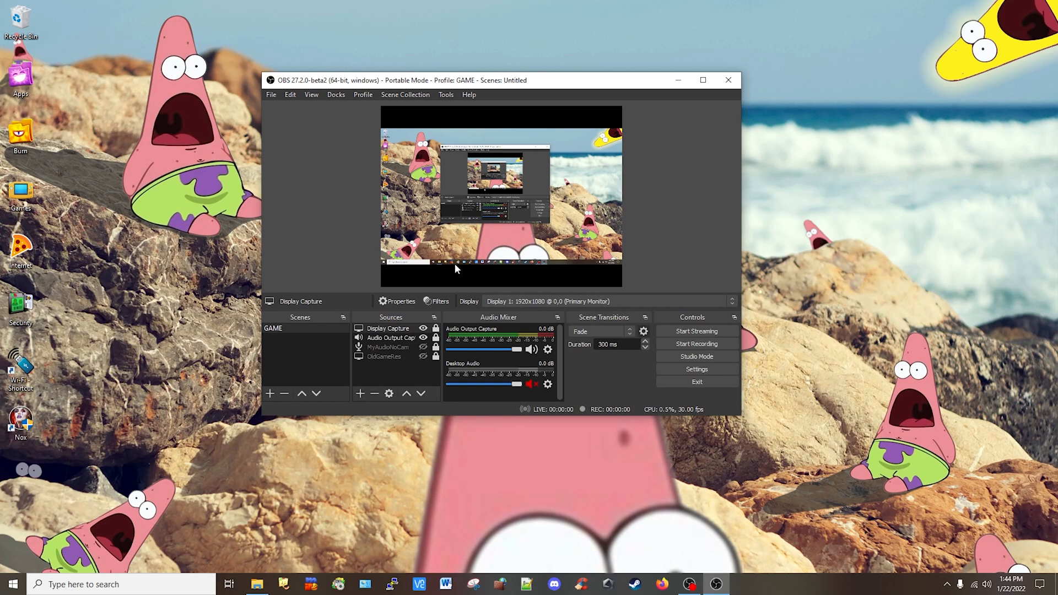
mouse_move(540, 302)
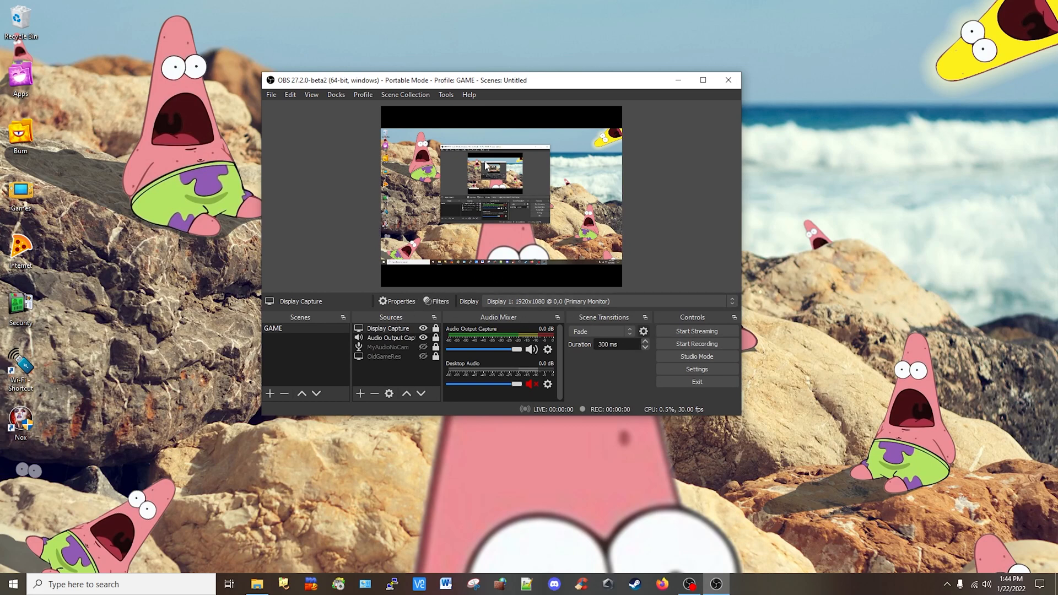
Record the letterboxed 1024x768 desktop for about 25 seconds, then stop
left_click(697, 344)
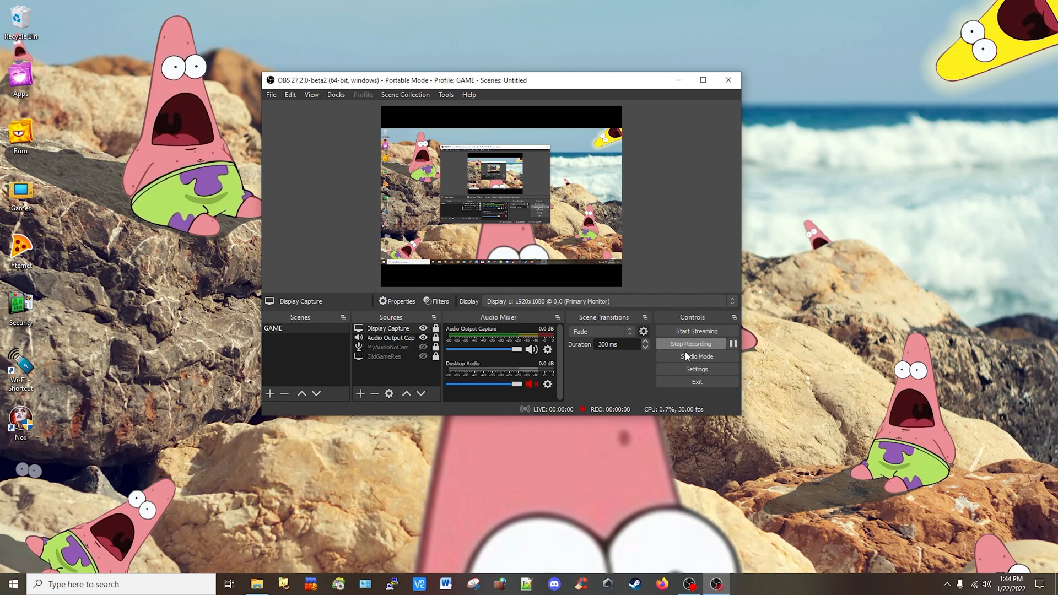
left_click(697, 343)
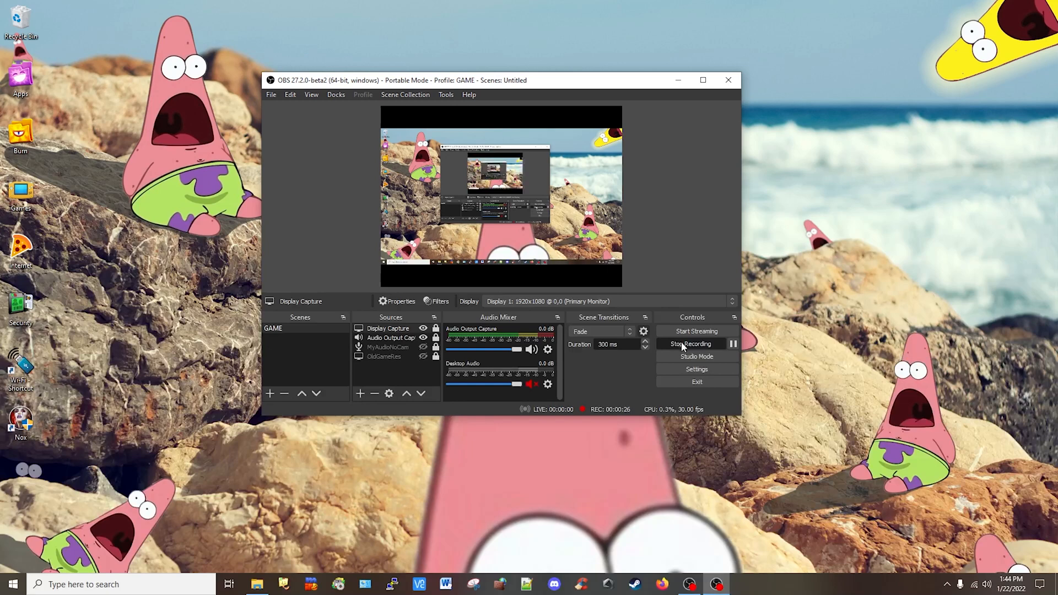
left_click(691, 343)
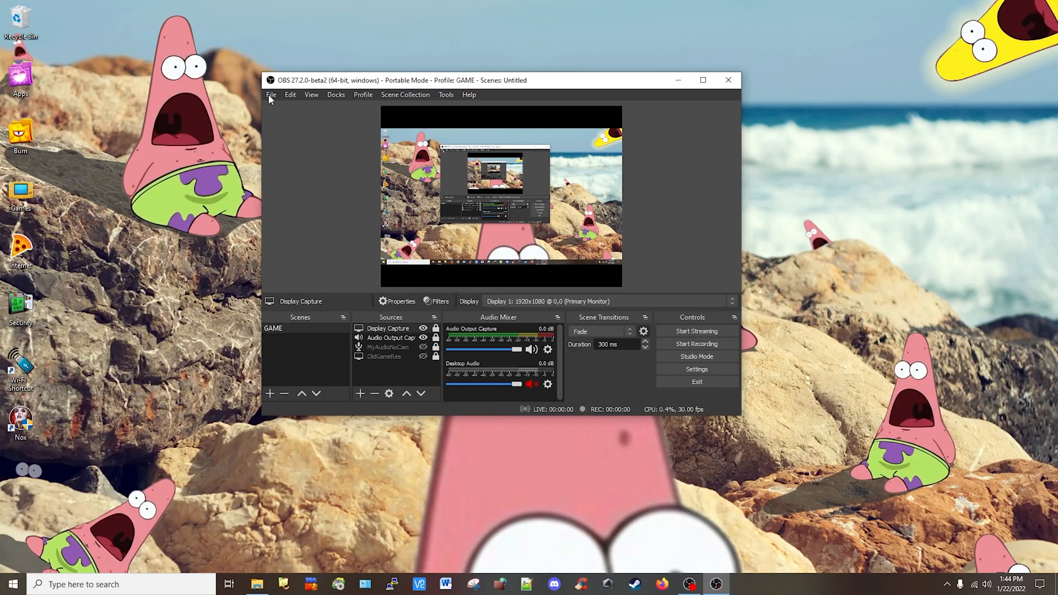
left_click(256, 584)
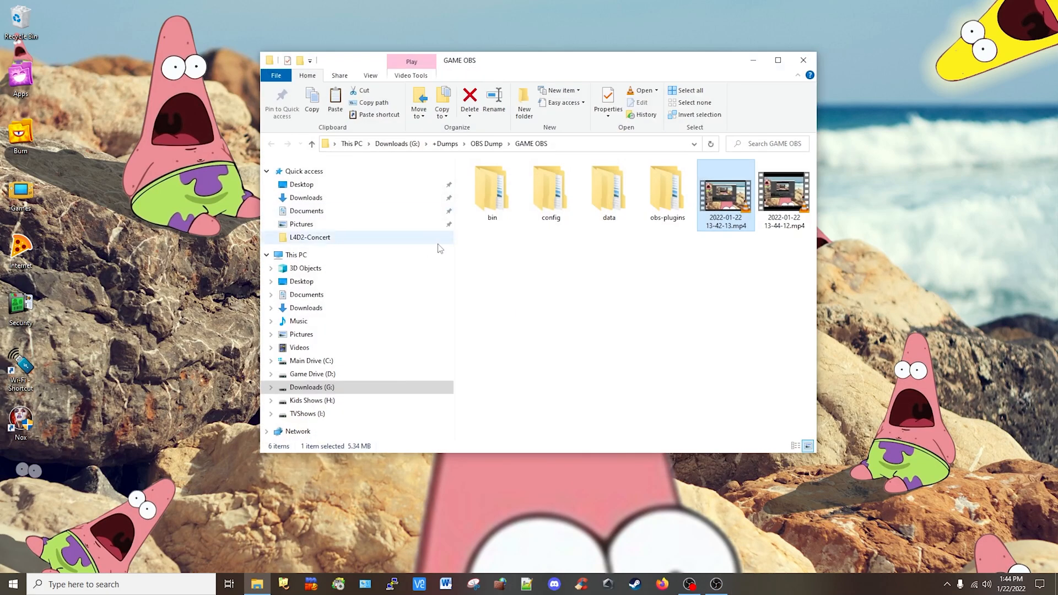
double_click(784, 194)
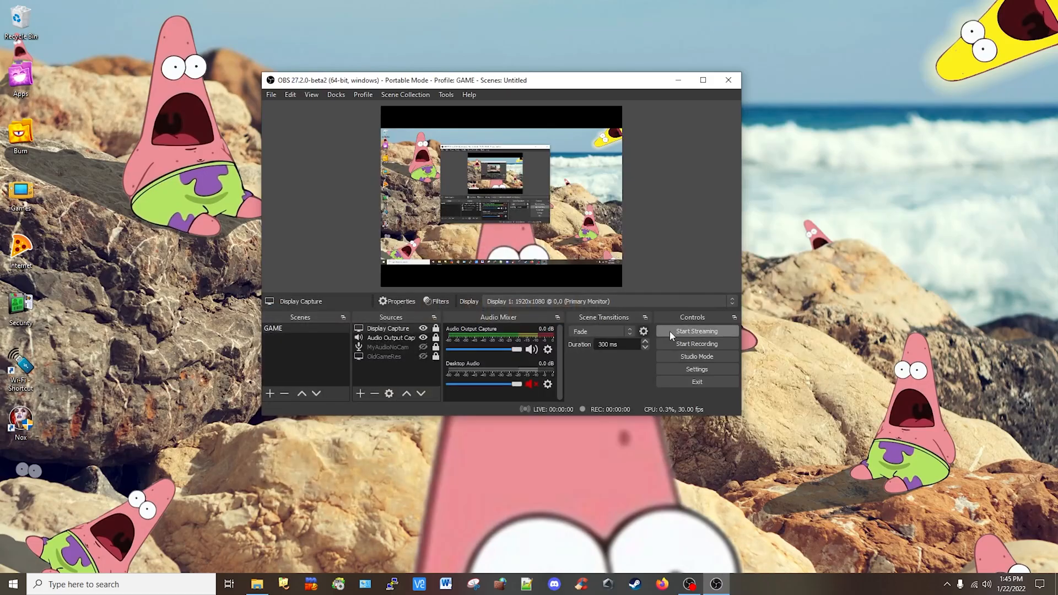
mouse_move(621, 378)
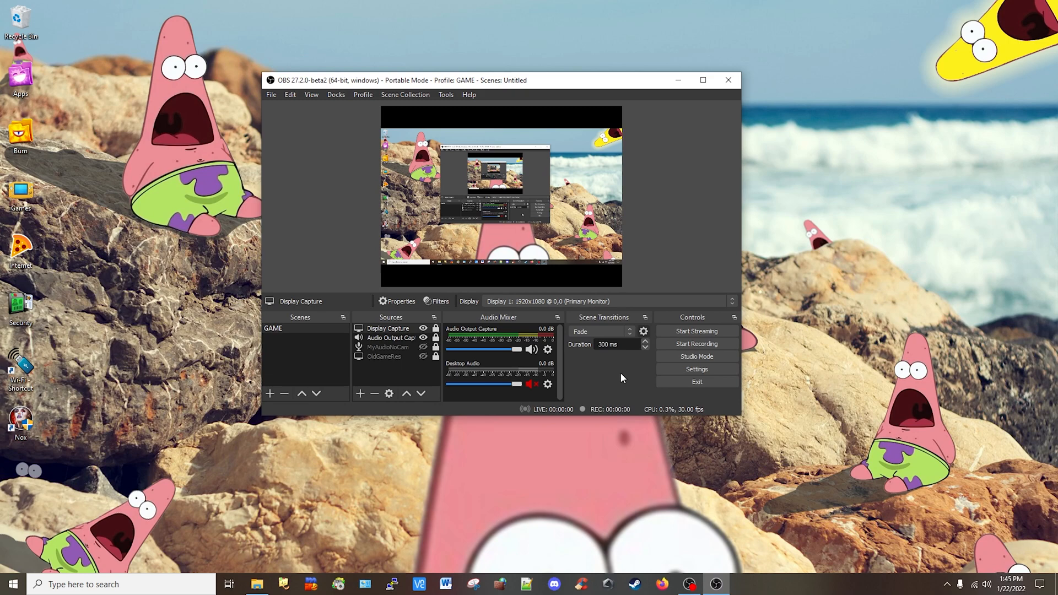
Reopen File > Settings on the Video section showing 1024x768 base and output
left_click(270, 95)
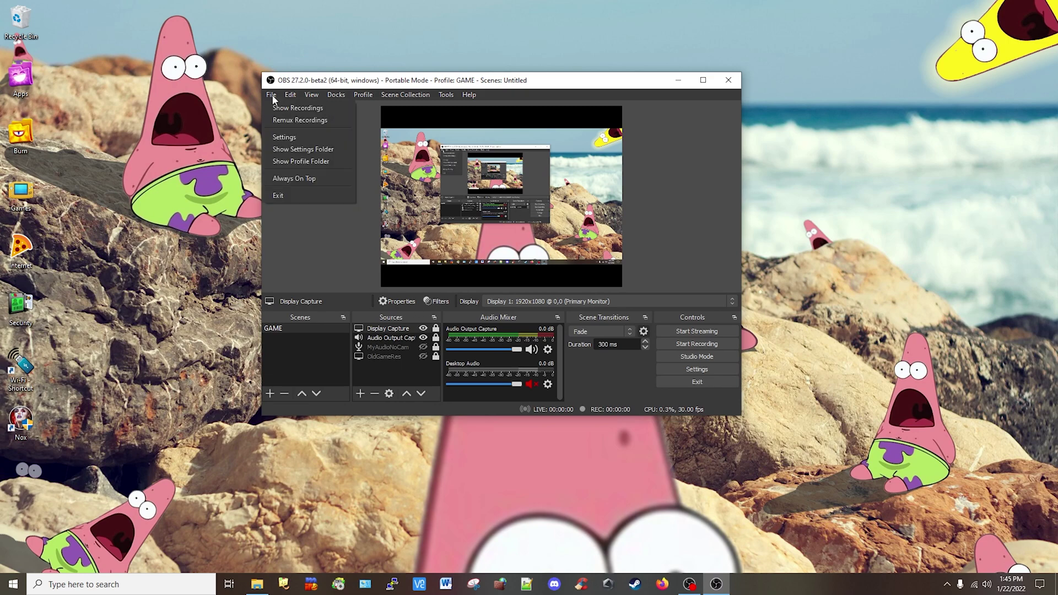
left_click(285, 137)
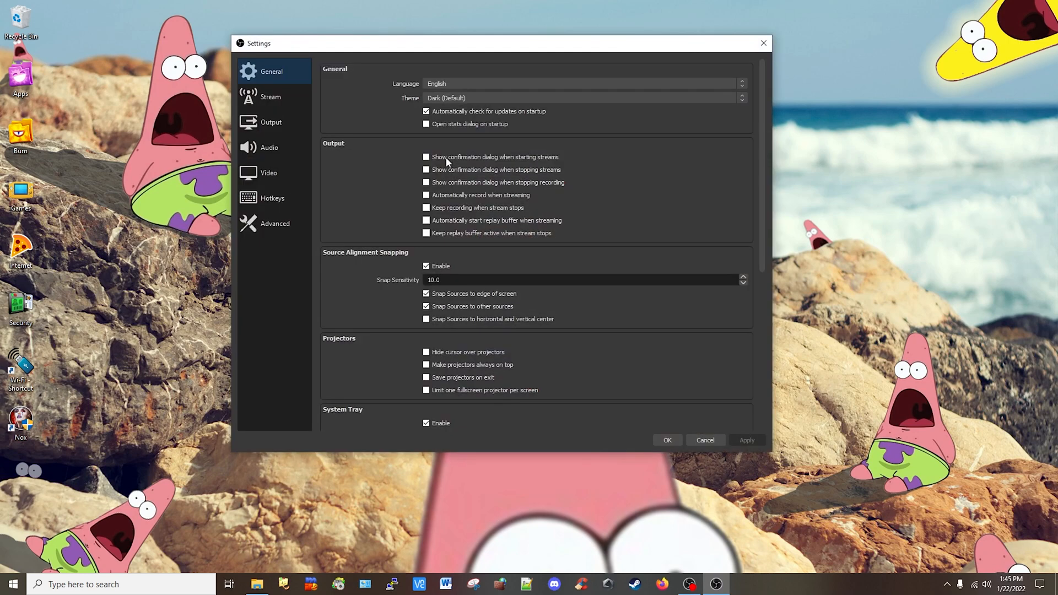
left_click(268, 173)
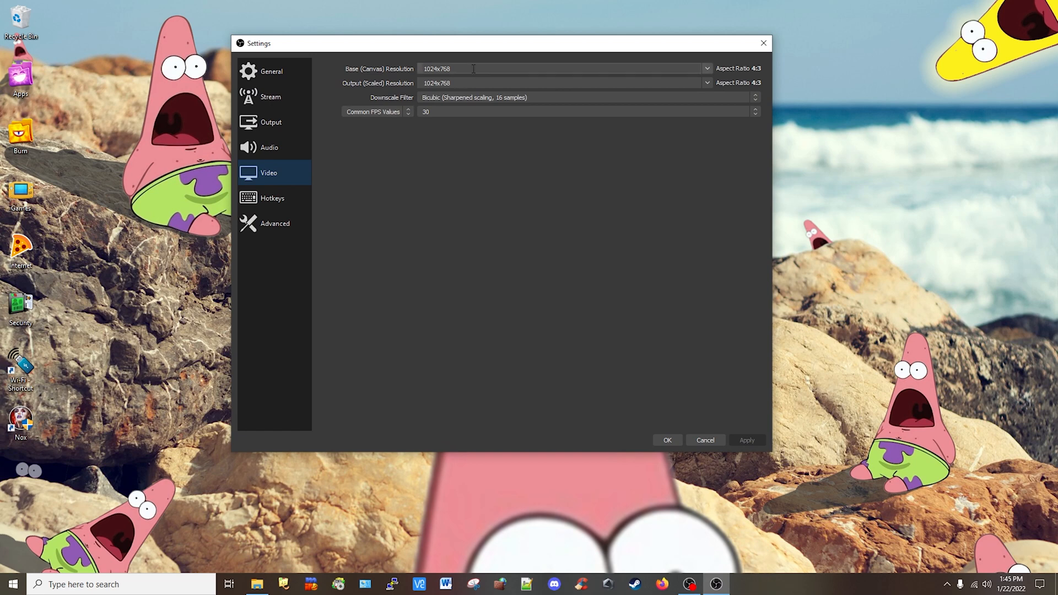